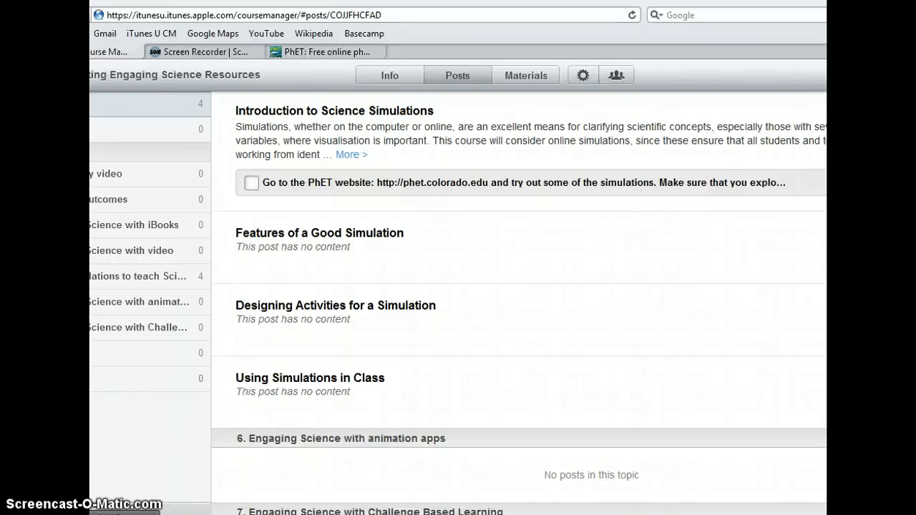
{"action": "mouse_move", "coordinate": [385, 315]}
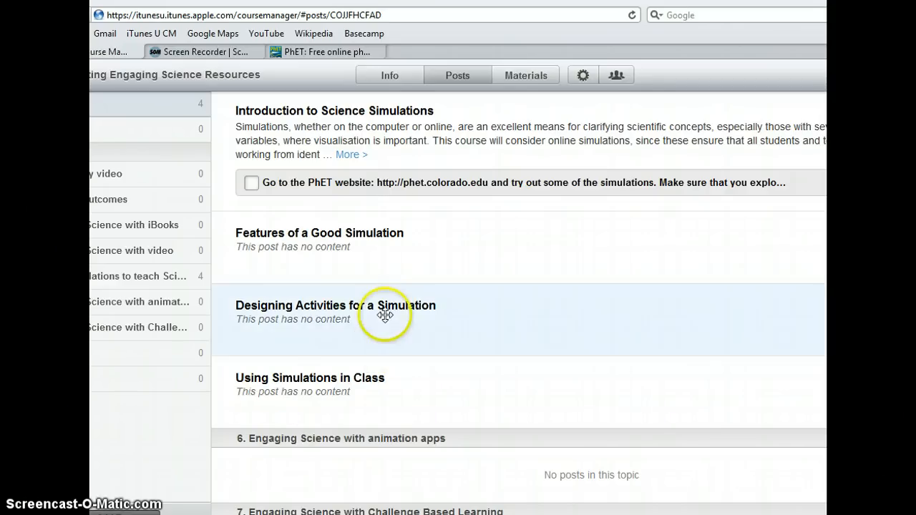
{"action": "mouse_move", "coordinate": [432, 208]}
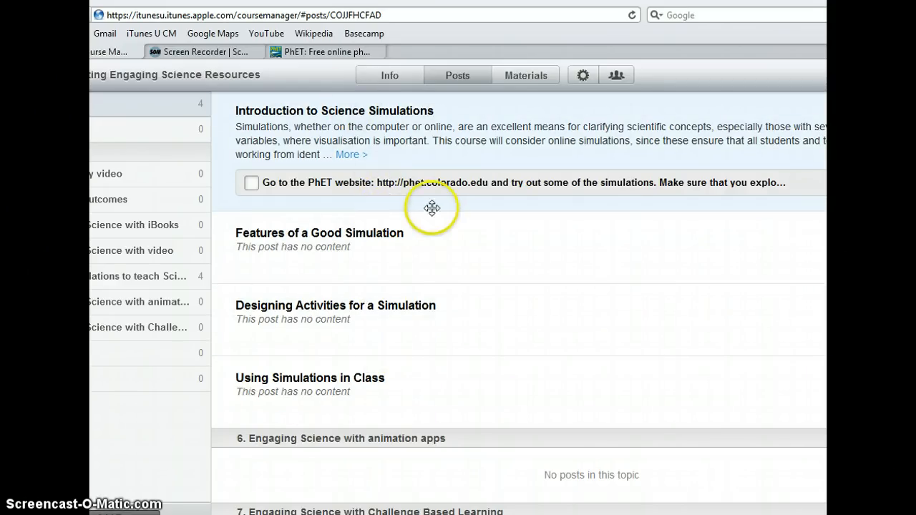
{"action": "mouse_move", "coordinate": [460, 176]}
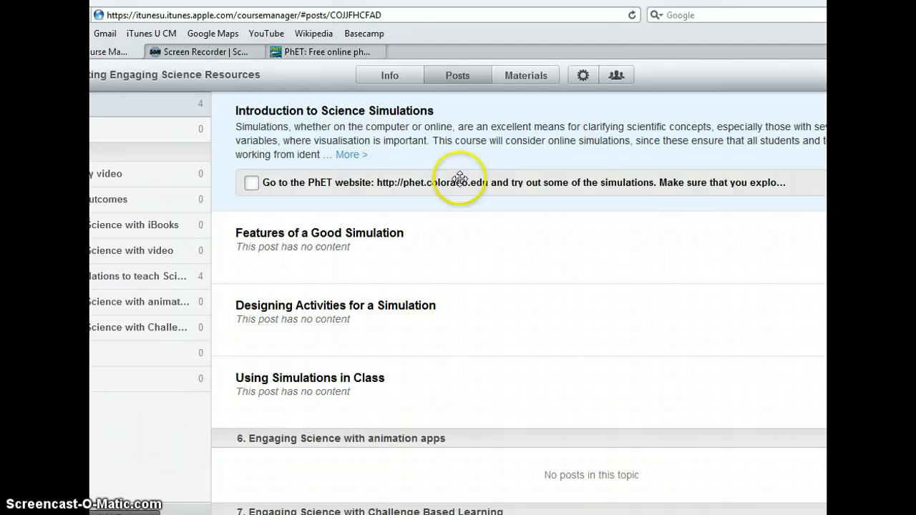
{"action": "mouse_move", "coordinate": [617, 187]}
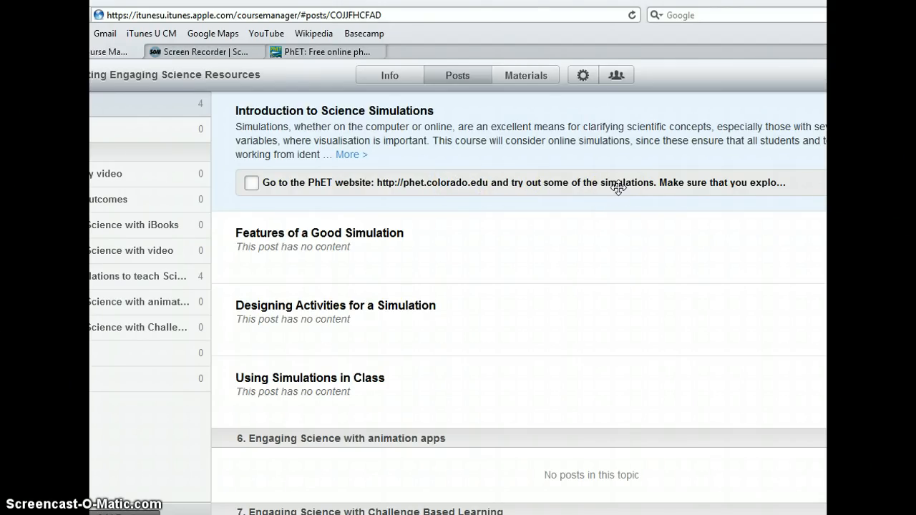
{"action": "mouse_move", "coordinate": [360, 68]}
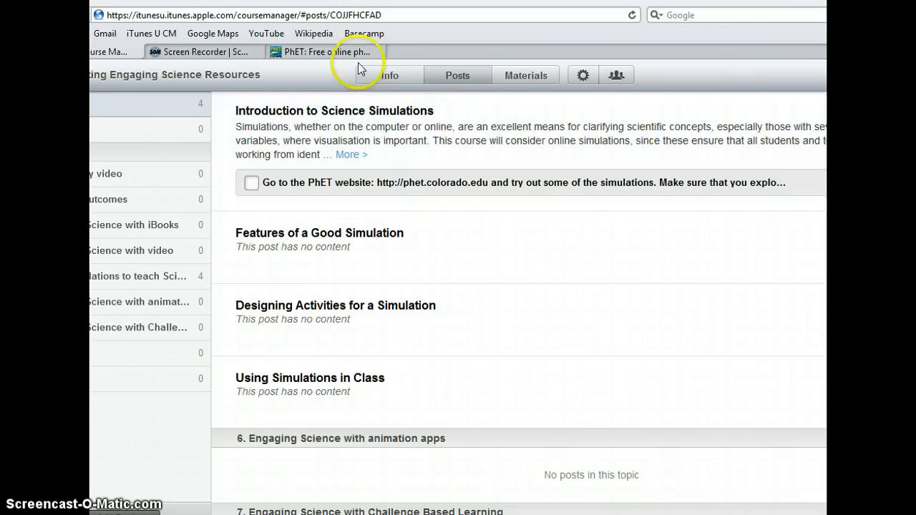
Switch to the PhET website tab and open its page of new simulations.
{"action": "left_click", "coordinate": [322, 52]}
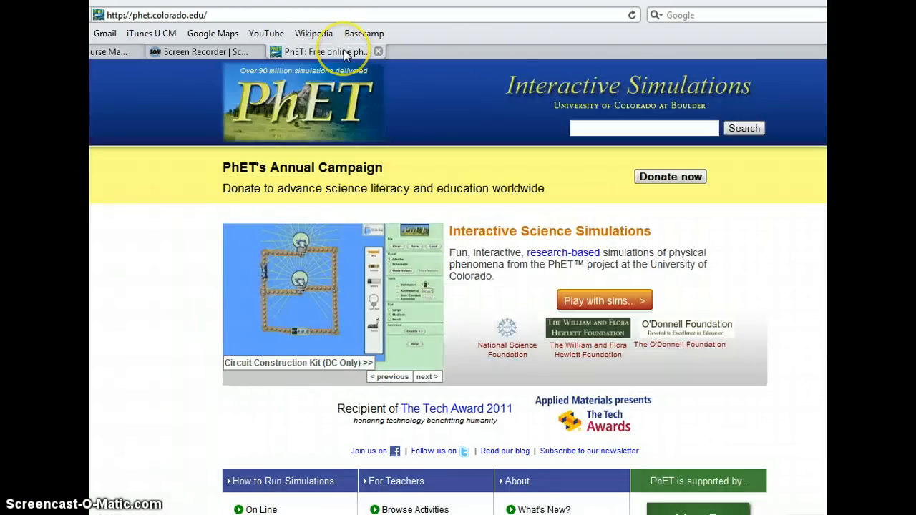
{"action": "mouse_move", "coordinate": [404, 115]}
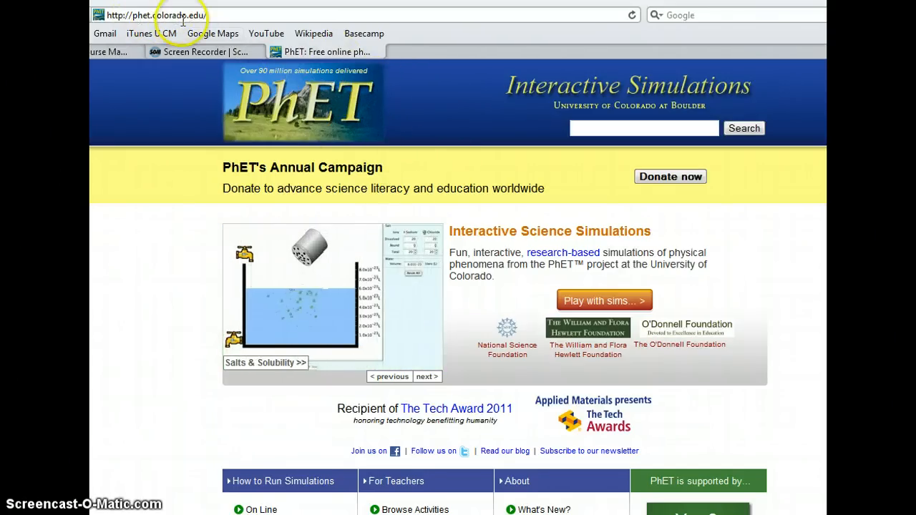
{"action": "left_click", "coordinate": [182, 15]}
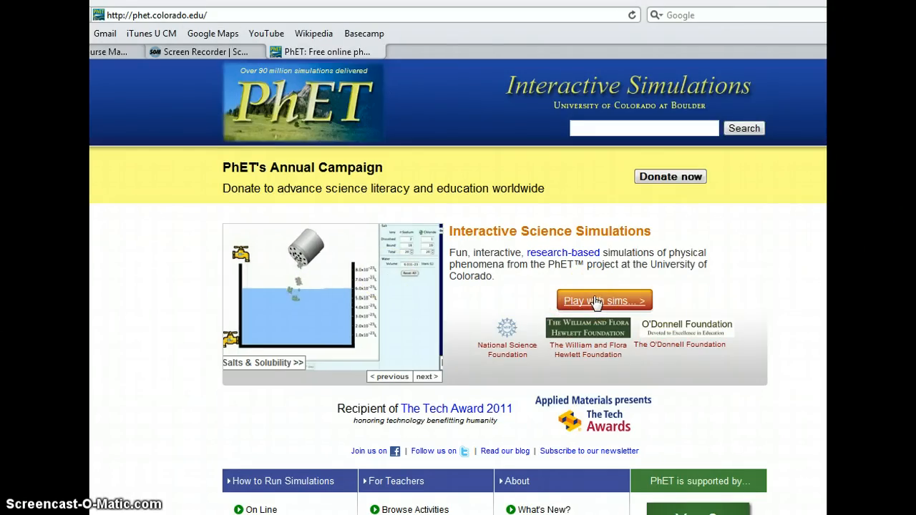
{"action": "left_click", "coordinate": [427, 376]}
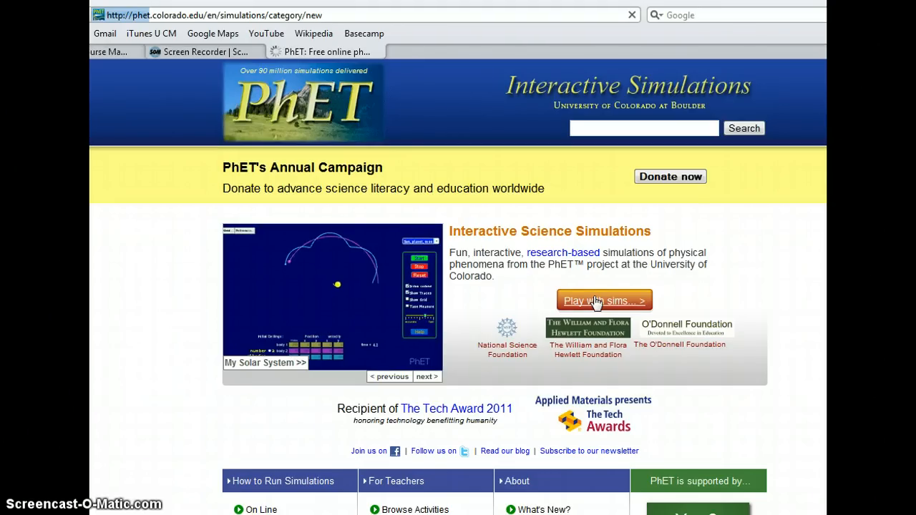
Scroll the New Sims thumbnails down to Energy Skate Park: Basics.
{"action": "left_click", "coordinate": [603, 300]}
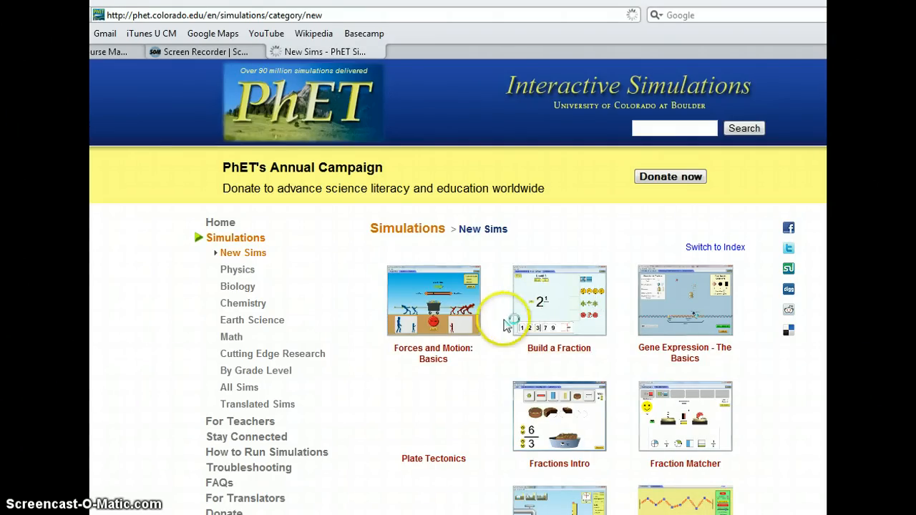
{"action": "mouse_move", "coordinate": [568, 325]}
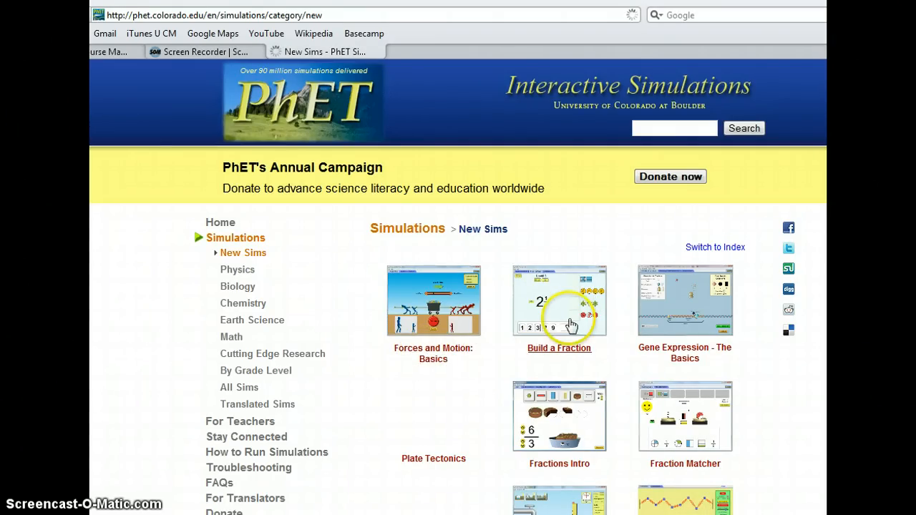
{"action": "mouse_move", "coordinate": [684, 319]}
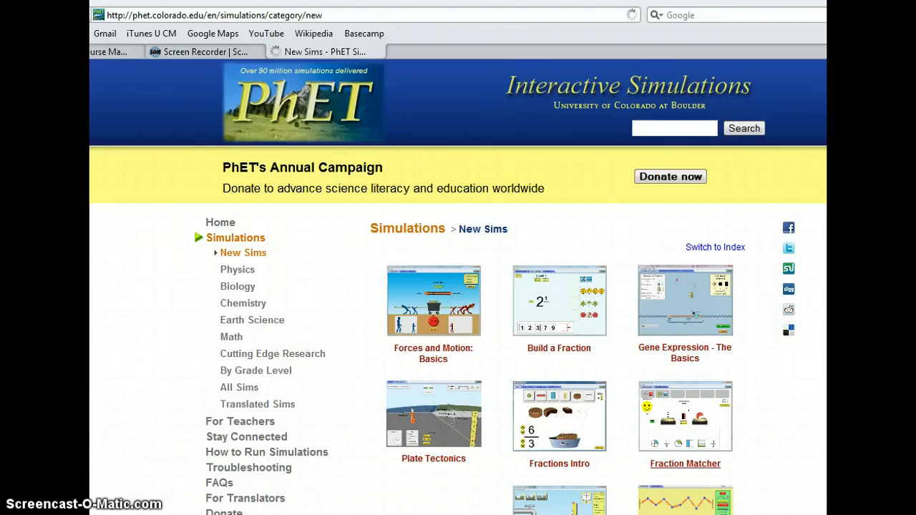
{"action": "scroll", "scroll_direction": "down", "scroll_amount": 3}
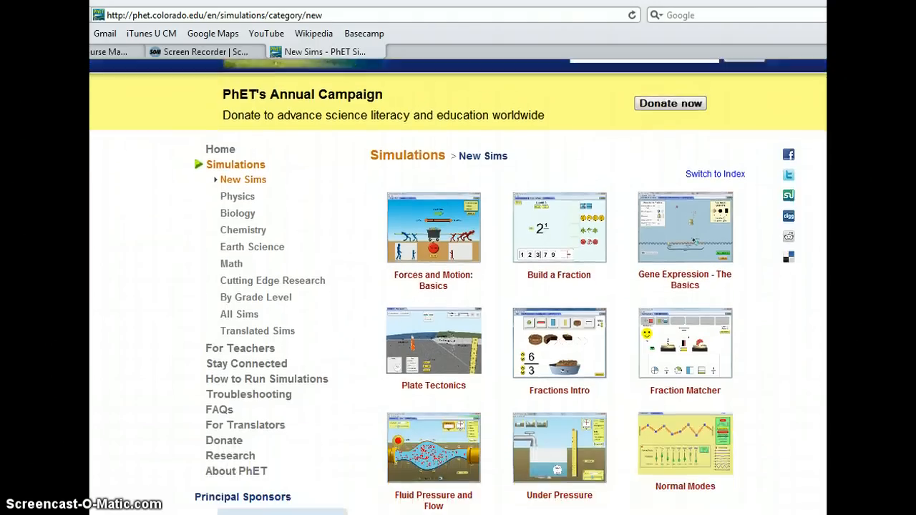
{"action": "scroll", "scroll_direction": "down", "scroll_amount": 3}
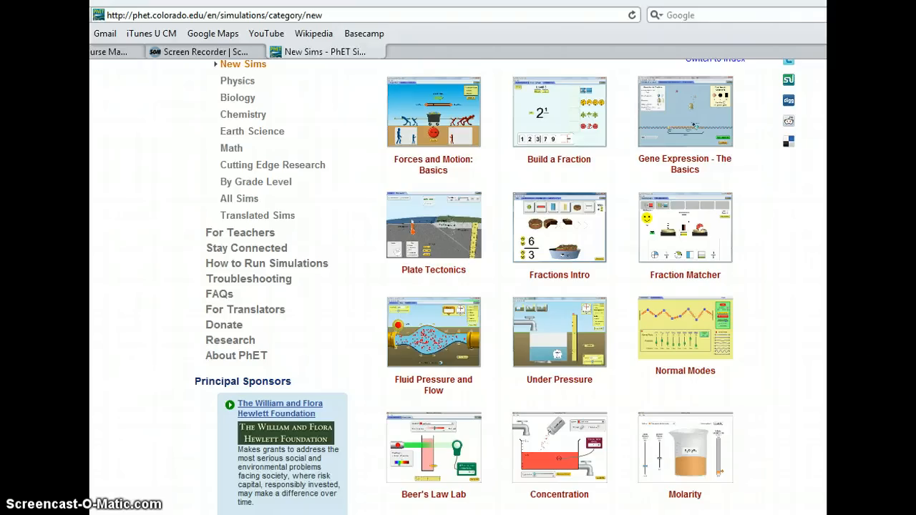
{"action": "scroll", "scroll_direction": "down", "scroll_amount": 3}
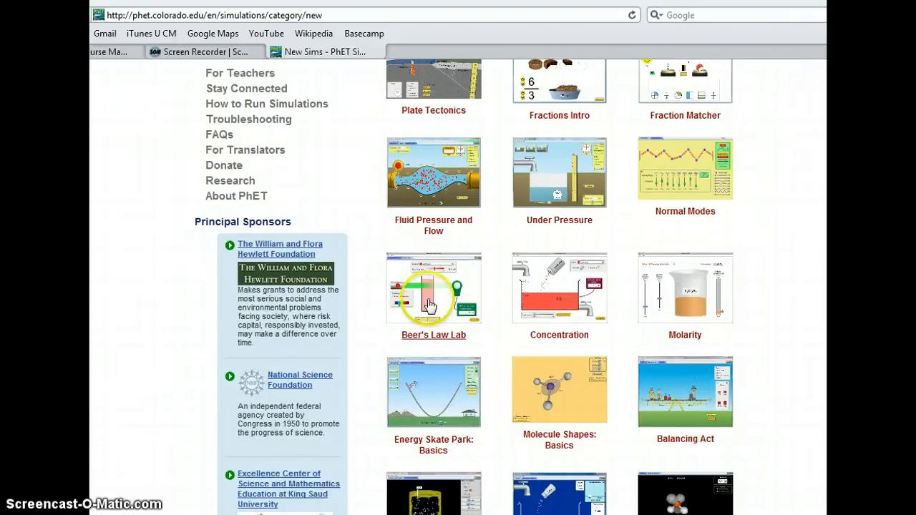
{"action": "mouse_move", "coordinate": [540, 408]}
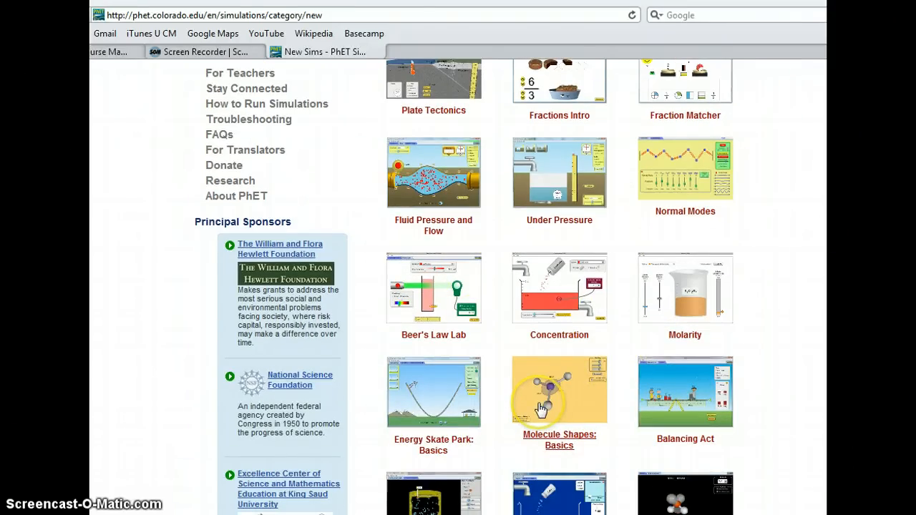
{"action": "scroll", "scroll_direction": "down", "scroll_amount": 3}
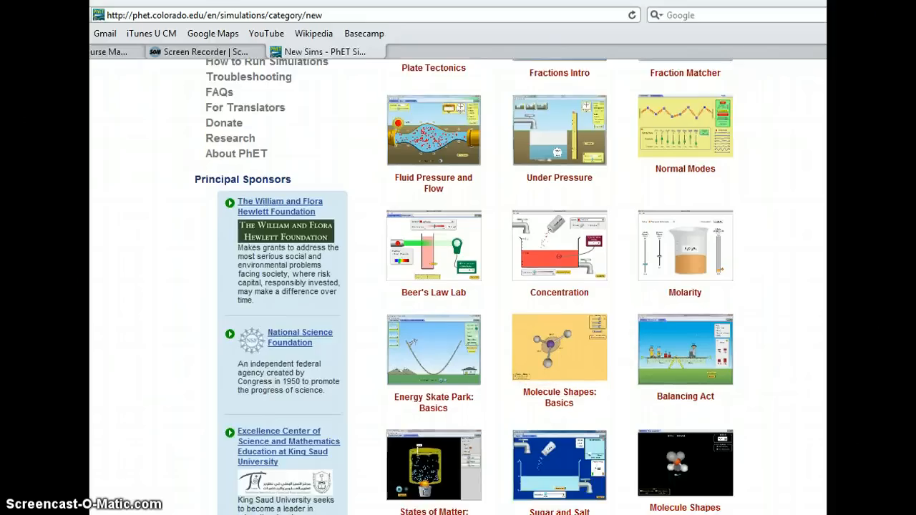
{"action": "scroll", "scroll_direction": "down", "scroll_amount": 3}
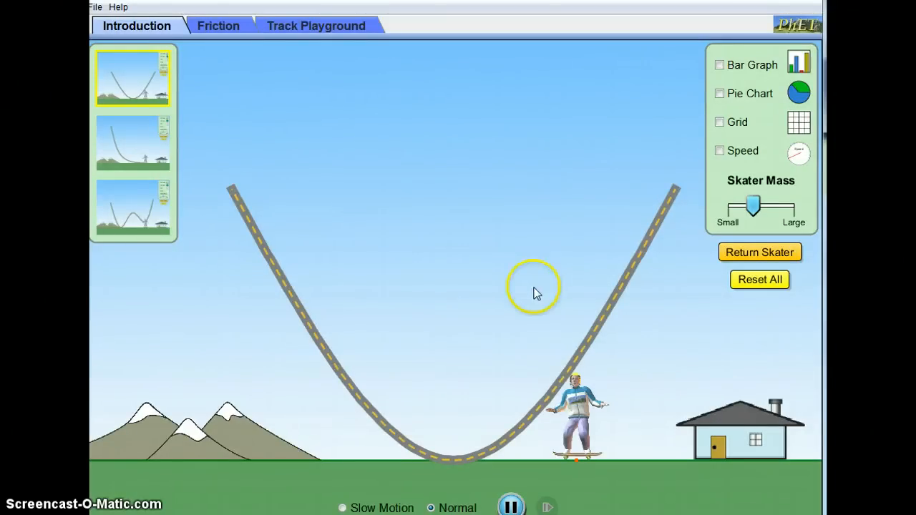
{"action": "mouse_move", "coordinate": [257, 230]}
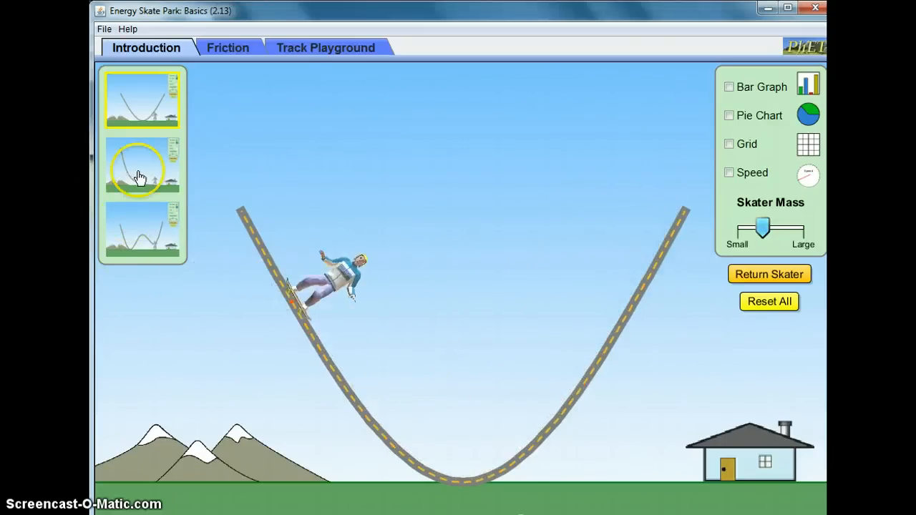
Switch to the steep ramp track, return the skater, then pick the W-shaped track.
{"action": "left_click", "coordinate": [141, 166]}
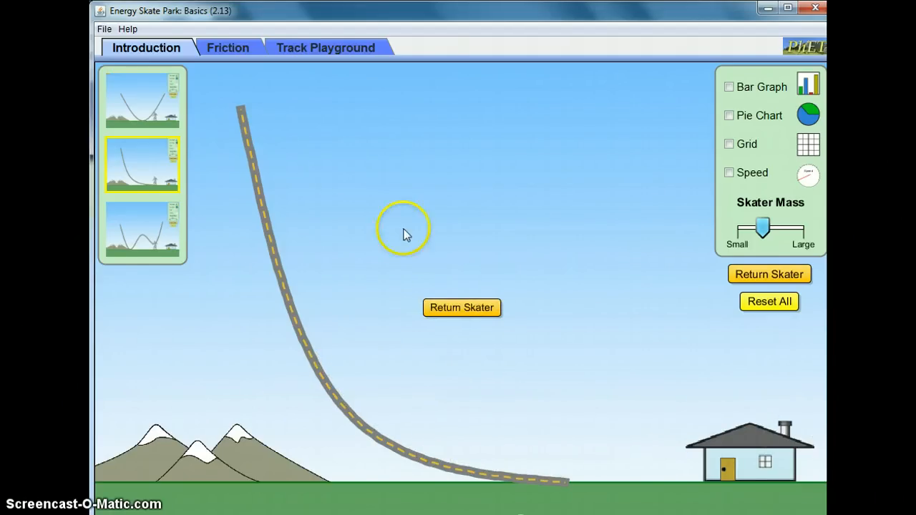
{"action": "left_click", "coordinate": [462, 308]}
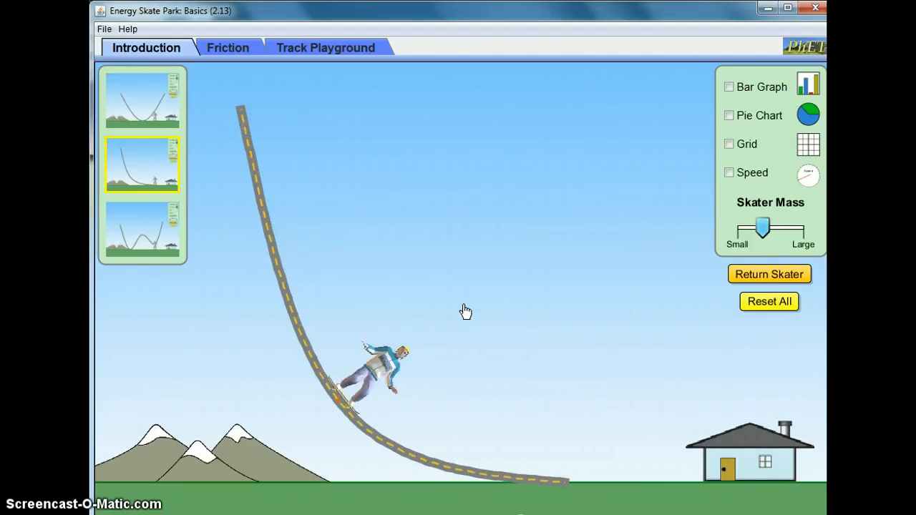
{"action": "left_click", "coordinate": [141, 228]}
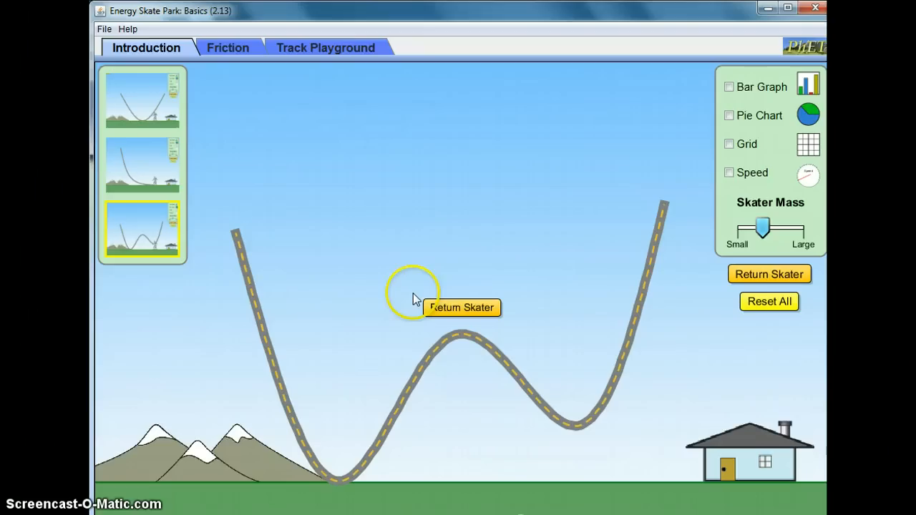
{"action": "mouse_move", "coordinate": [218, 64]}
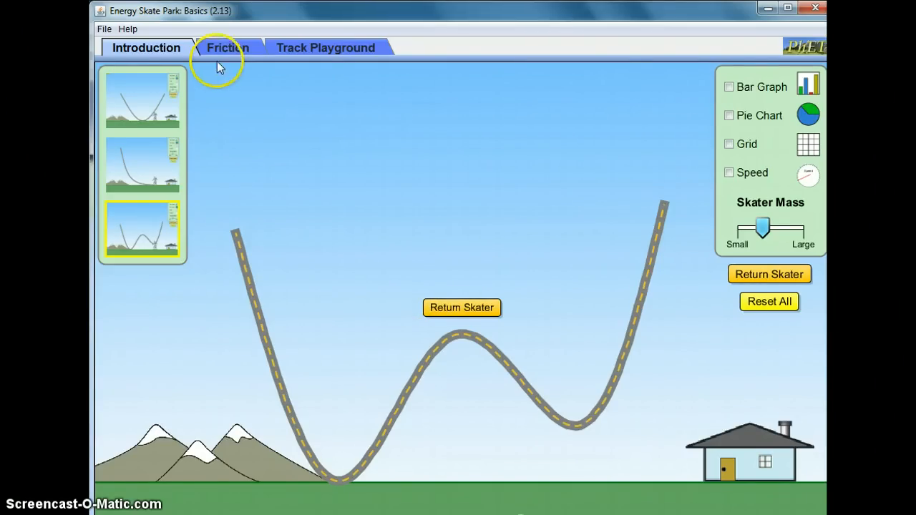
{"action": "mouse_move", "coordinate": [762, 88]}
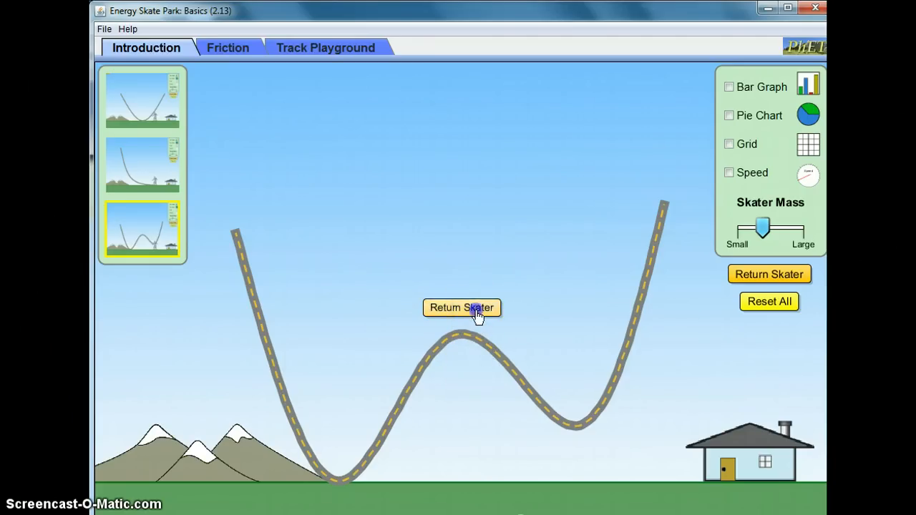
Return the fallen skater to the W-shaped track, then switch to the U-shaped track.
{"action": "left_click", "coordinate": [461, 308]}
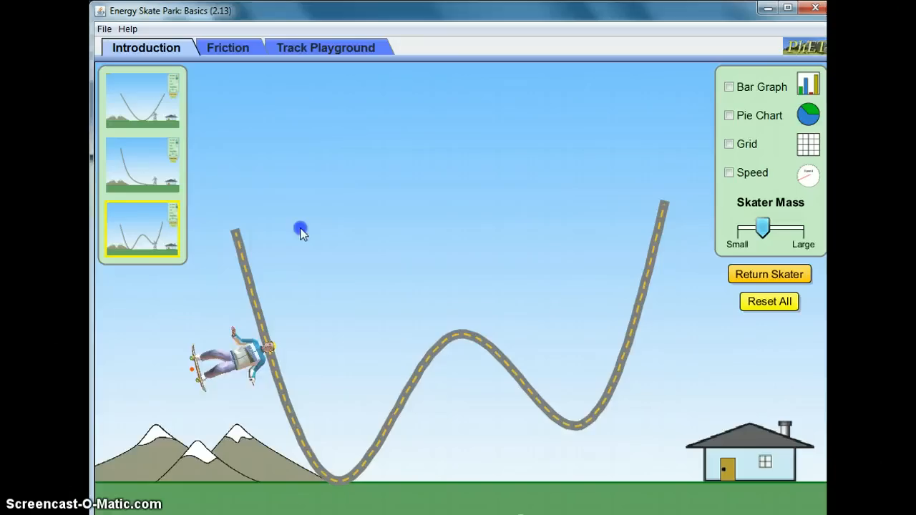
{"action": "left_click", "coordinate": [769, 274]}
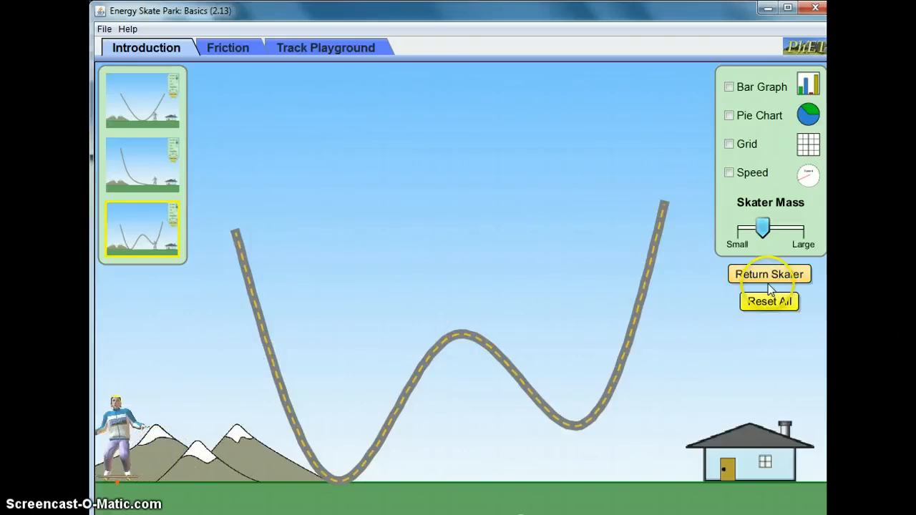
{"action": "left_click", "coordinate": [769, 274]}
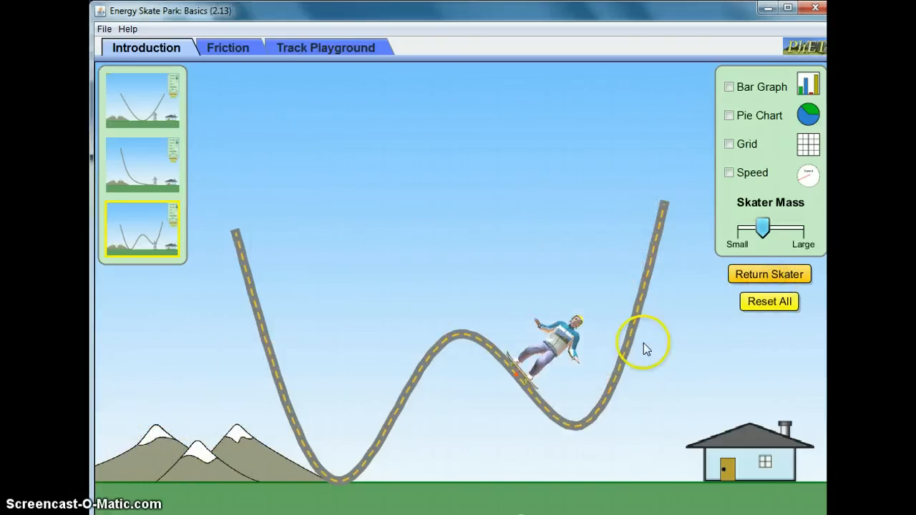
{"action": "left_click", "coordinate": [141, 98]}
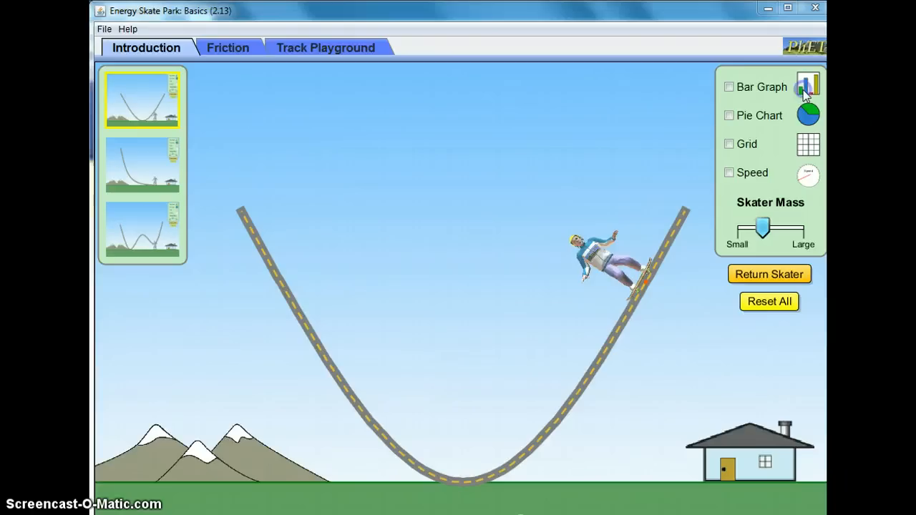
Toggle the skater's energy Bar Graph on and off for the U-shaped track.
{"action": "left_click", "coordinate": [728, 87]}
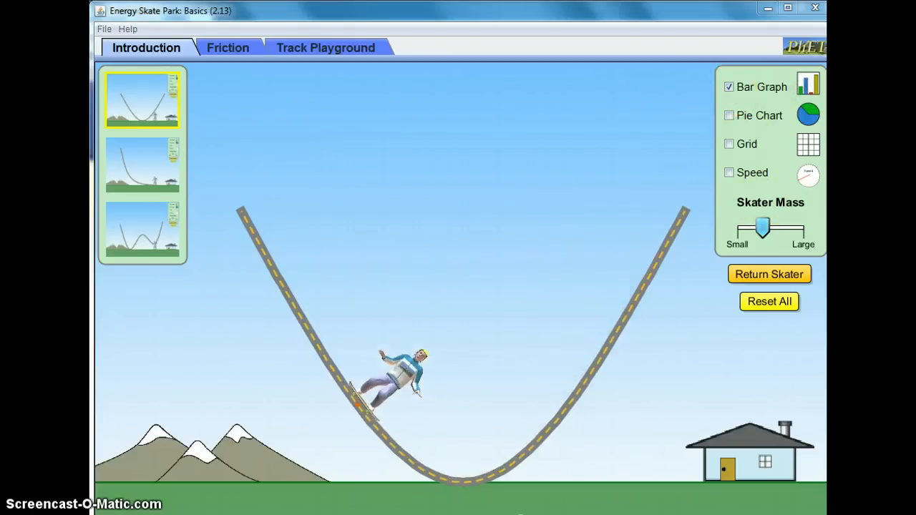
{"action": "left_click", "coordinate": [728, 86]}
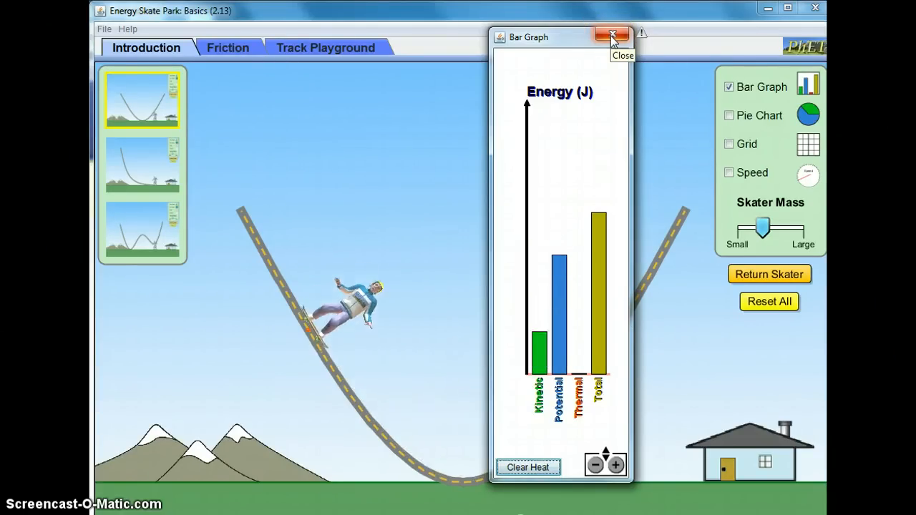
{"action": "left_click", "coordinate": [611, 36]}
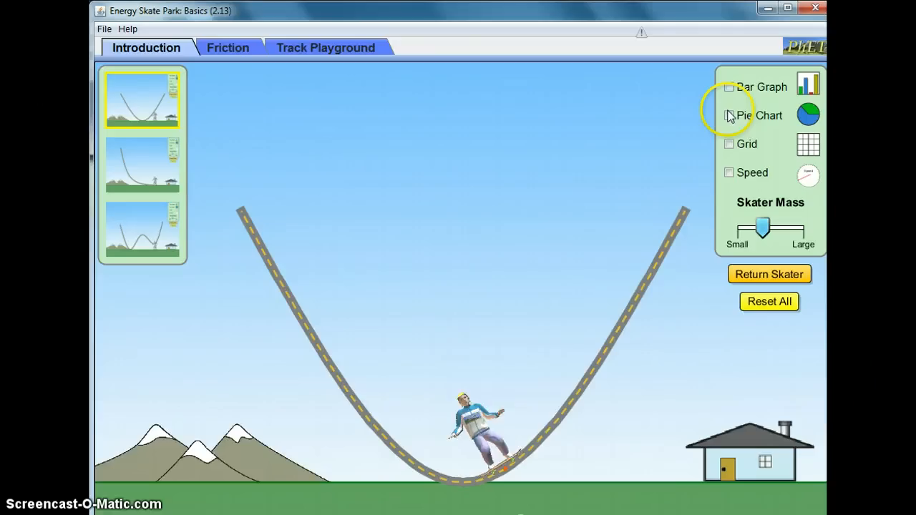
Turn on Pie Chart, Grid and Speed, and set skater mass to Small after trying Large.
{"action": "left_click", "coordinate": [728, 115]}
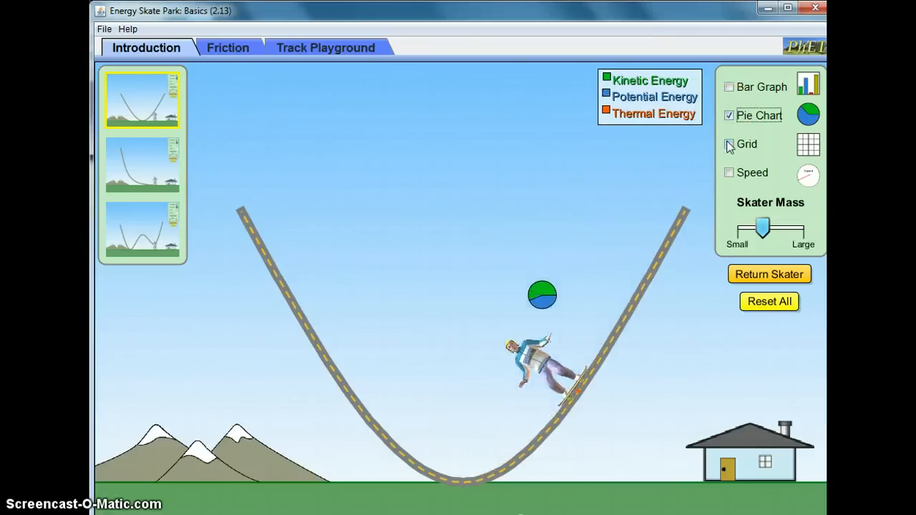
{"action": "left_click", "coordinate": [728, 144]}
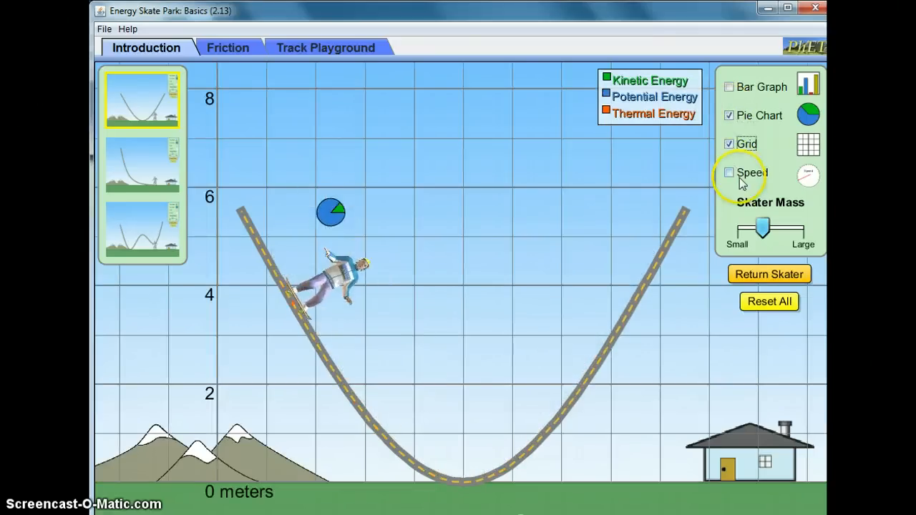
{"action": "left_click", "coordinate": [728, 172]}
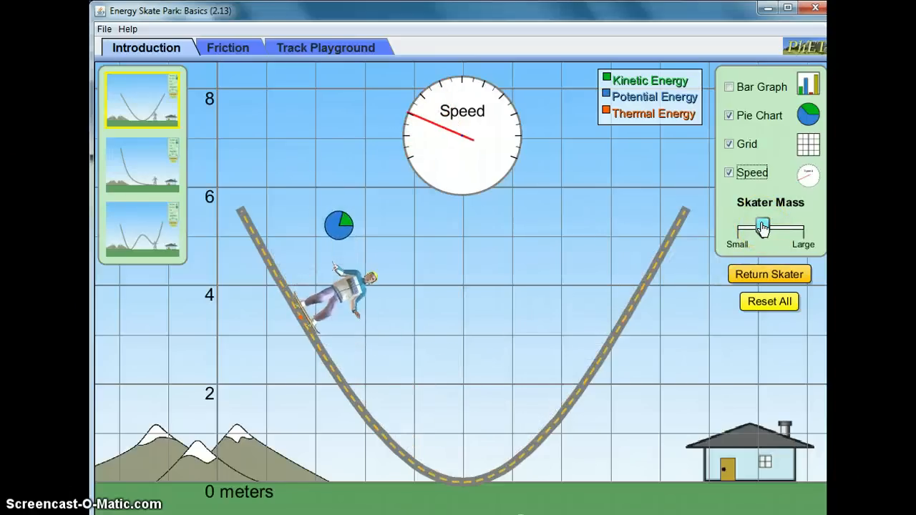
{"action": "left_click_drag", "start_coordinate": [762, 226], "coordinate": [798, 227]}
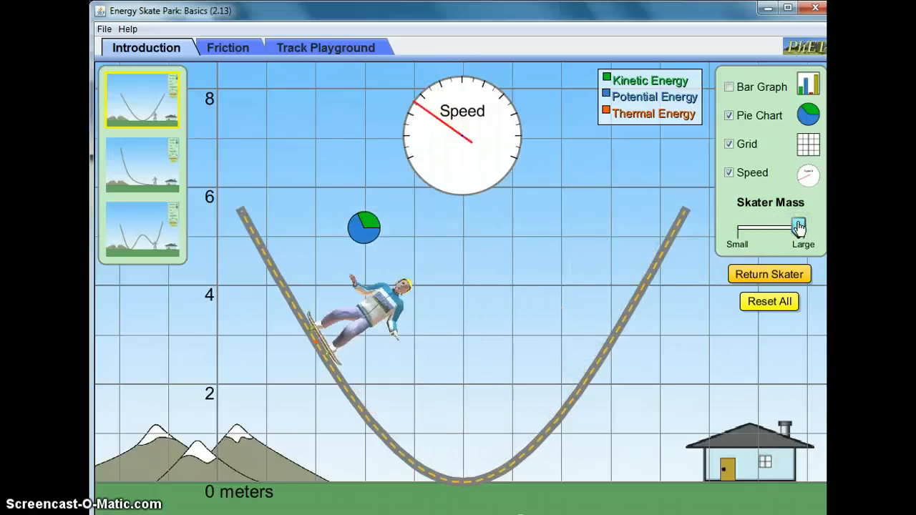
{"action": "left_click_drag", "start_coordinate": [797, 228], "coordinate": [748, 224]}
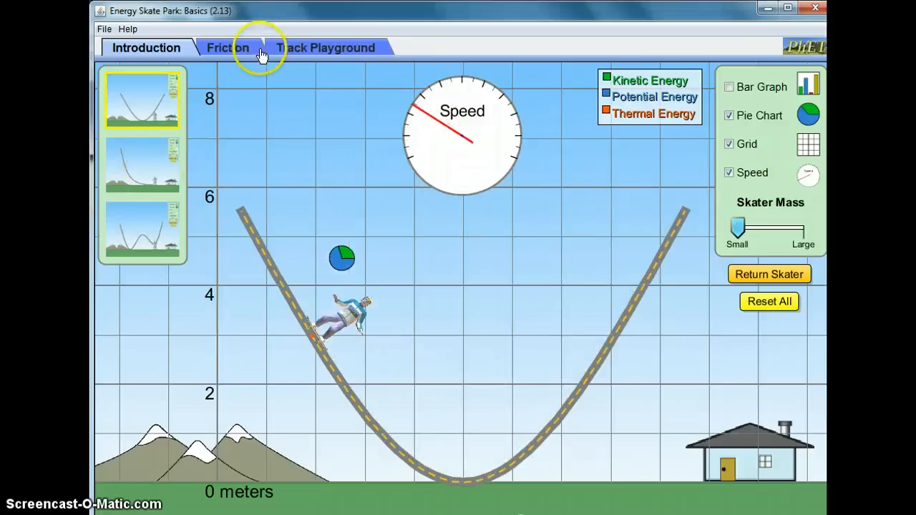
In the Friction scene, turn friction on and view the energy bar graph, then enter Track Playground.
{"action": "left_click", "coordinate": [228, 48]}
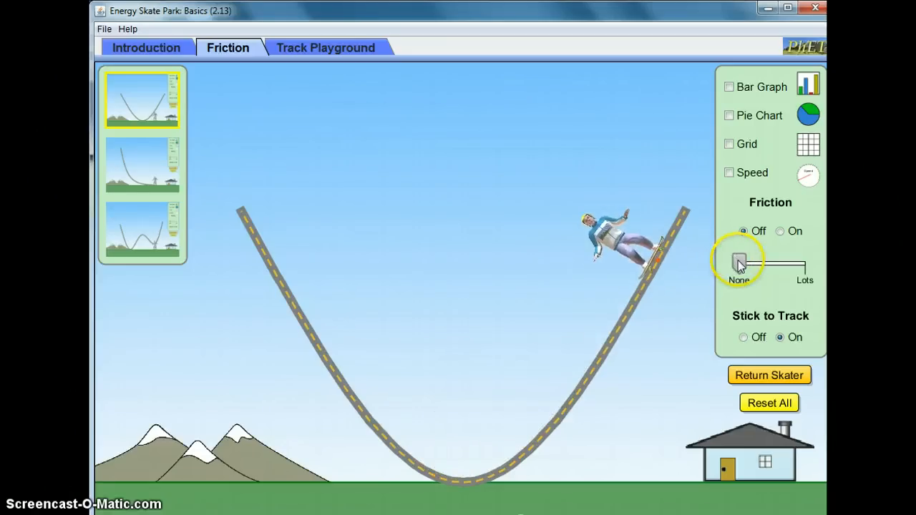
{"action": "left_click_drag", "start_coordinate": [739, 260], "coordinate": [765, 260]}
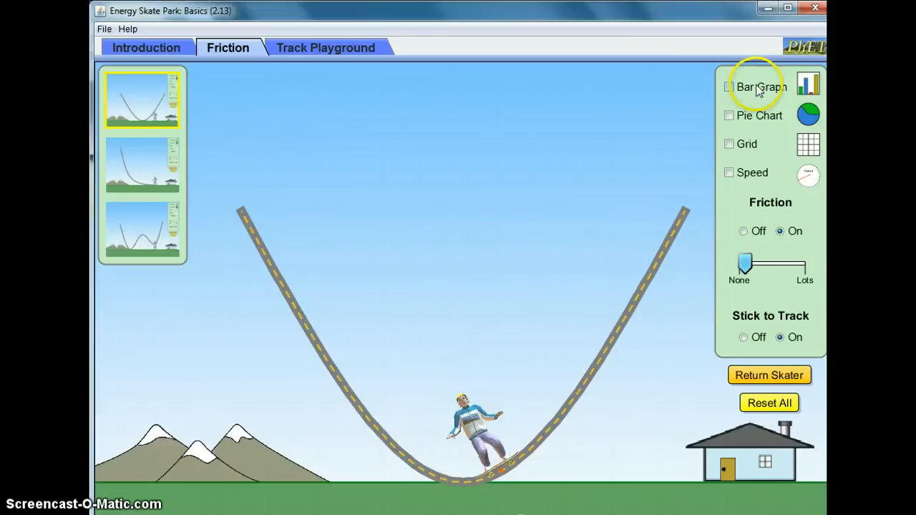
{"action": "left_click", "coordinate": [728, 87]}
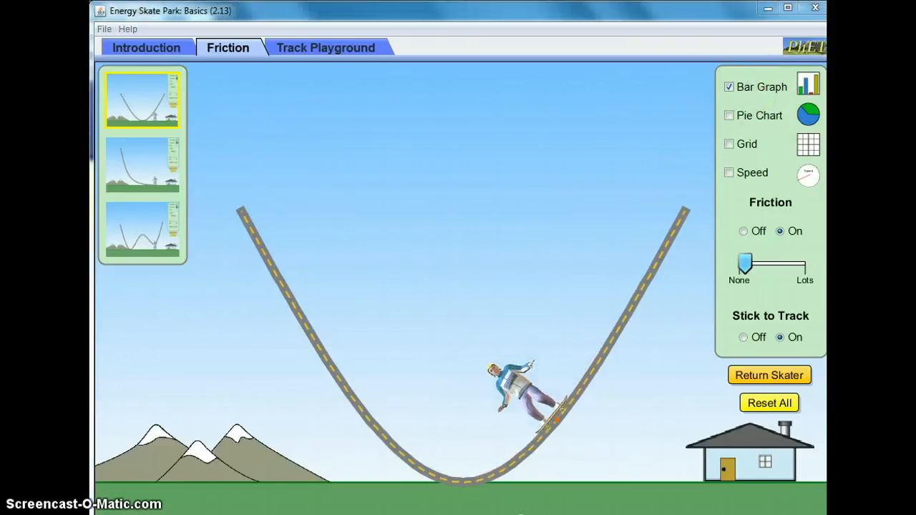
{"action": "left_click", "coordinate": [728, 87]}
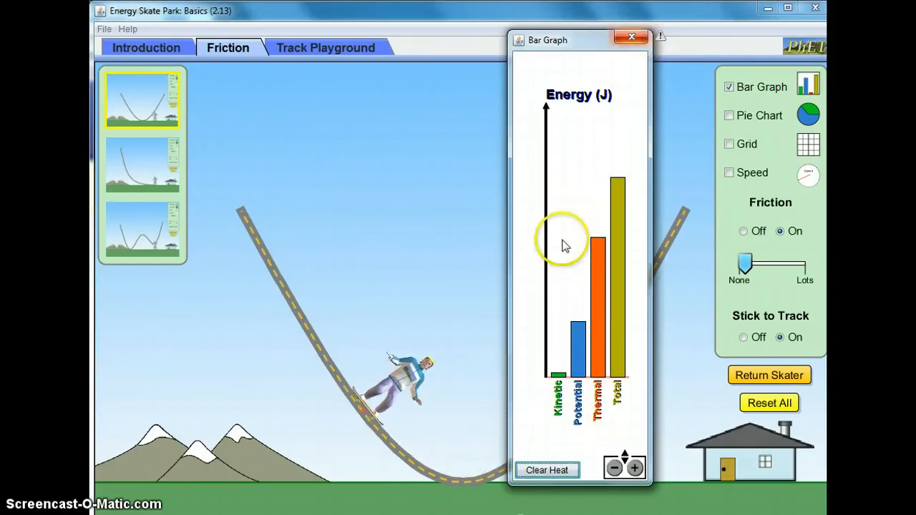
{"action": "left_click", "coordinate": [547, 470]}
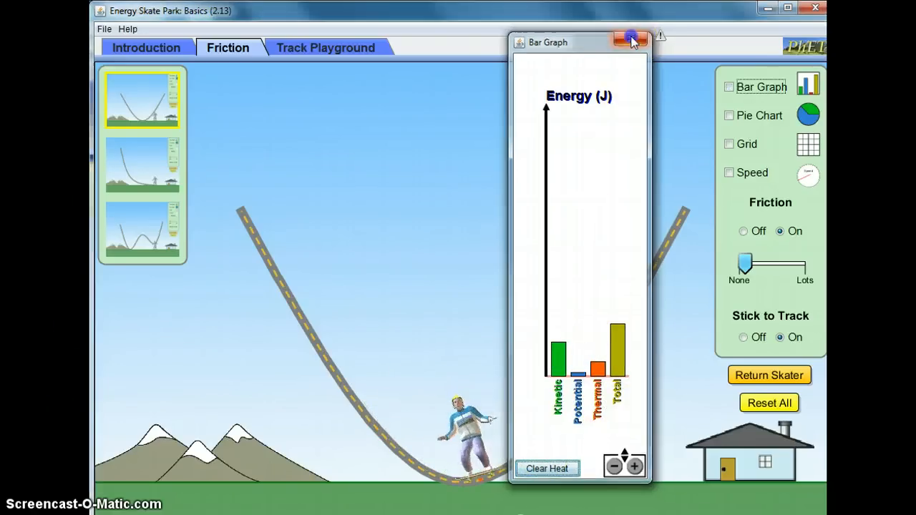
{"action": "left_click", "coordinate": [325, 47]}
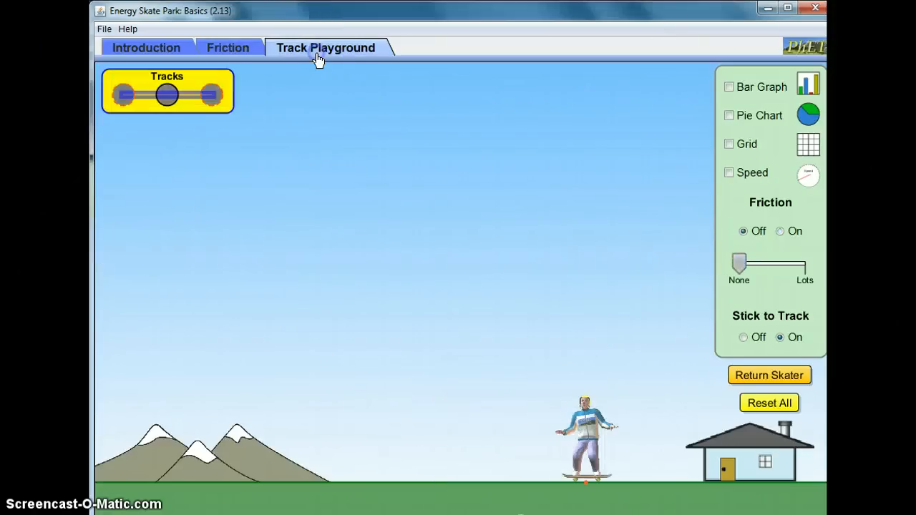
Drag a straight track piece into the playground and reposition both its end points.
{"action": "left_click_drag", "start_coordinate": [166, 94], "coordinate": [392, 348]}
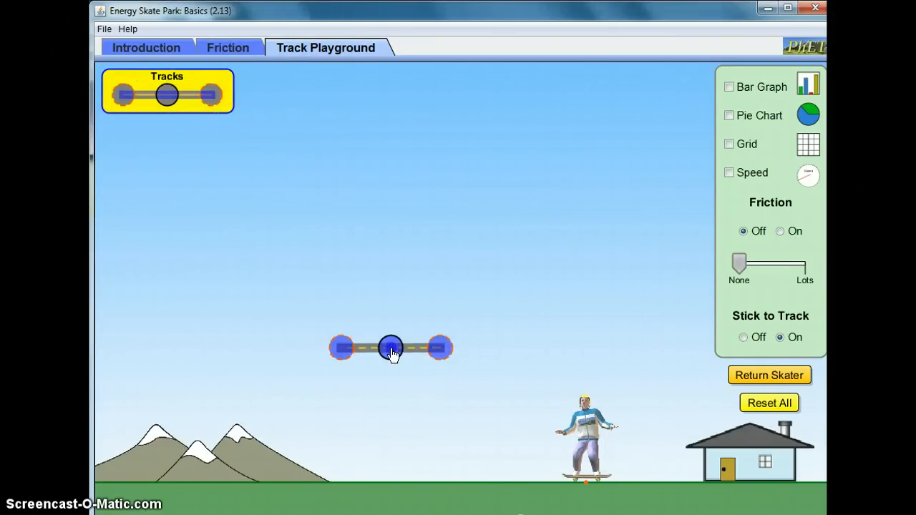
{"action": "left_click_drag", "start_coordinate": [391, 348], "coordinate": [218, 198]}
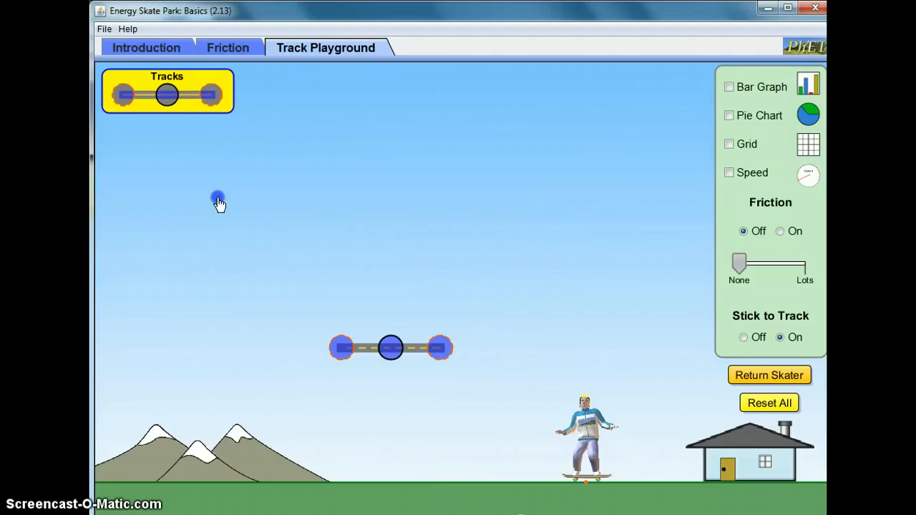
{"action": "left_click_drag", "start_coordinate": [437, 347], "coordinate": [648, 208]}
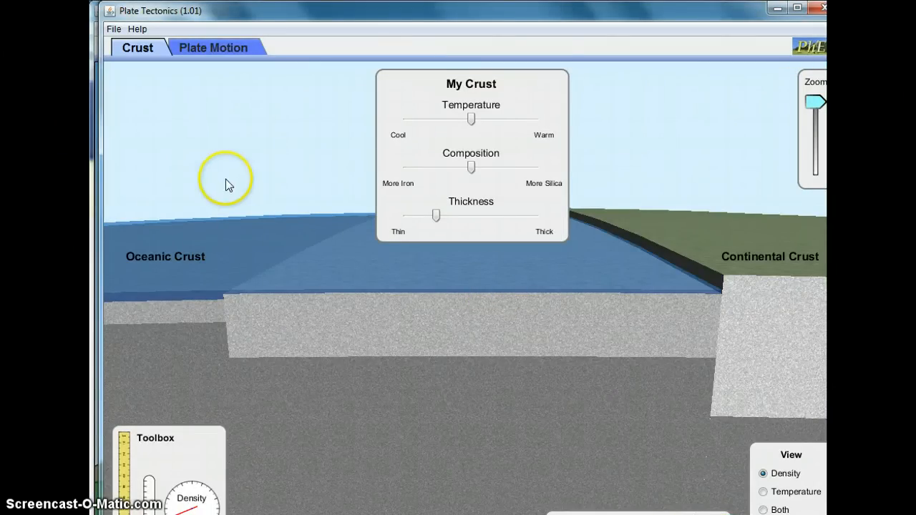
{"action": "mouse_move", "coordinate": [639, 509]}
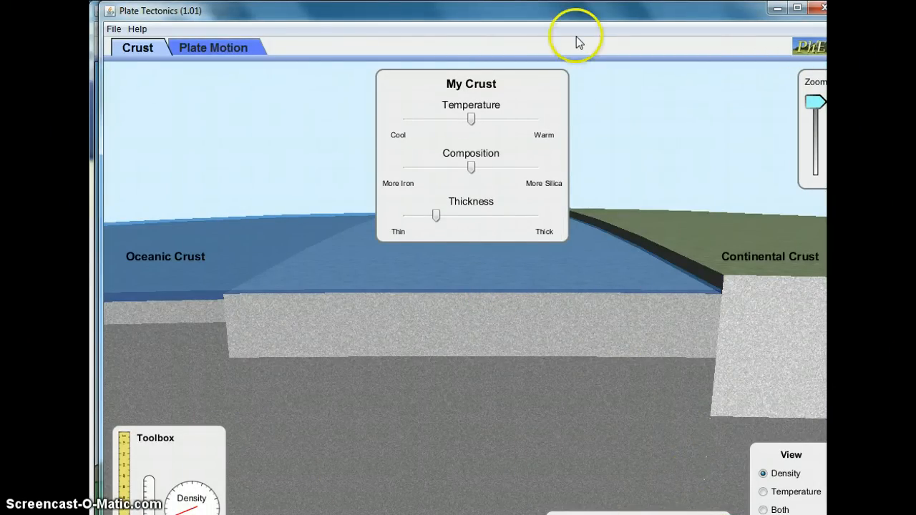
{"action": "mouse_move", "coordinate": [479, 114]}
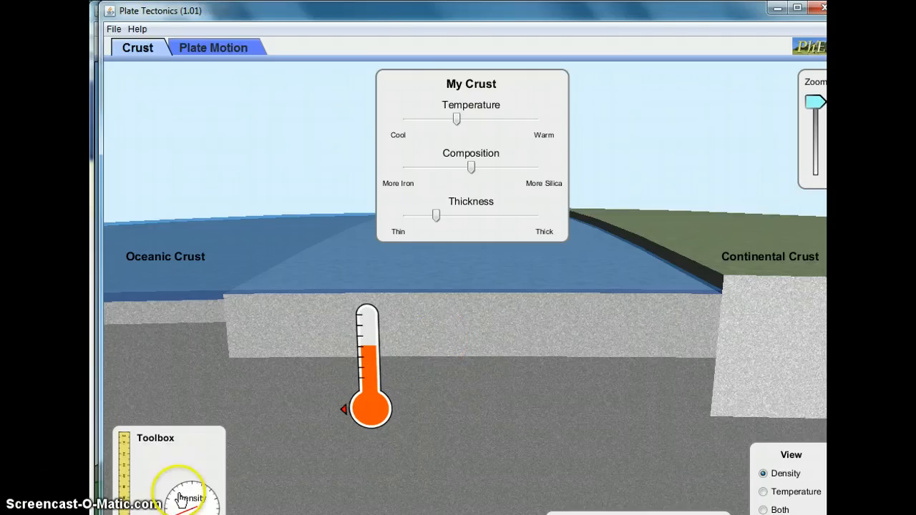
Place the density meter and align the ruler, then push crust composition toward More Silica.
{"action": "left_click_drag", "start_coordinate": [188, 497], "coordinate": [490, 358]}
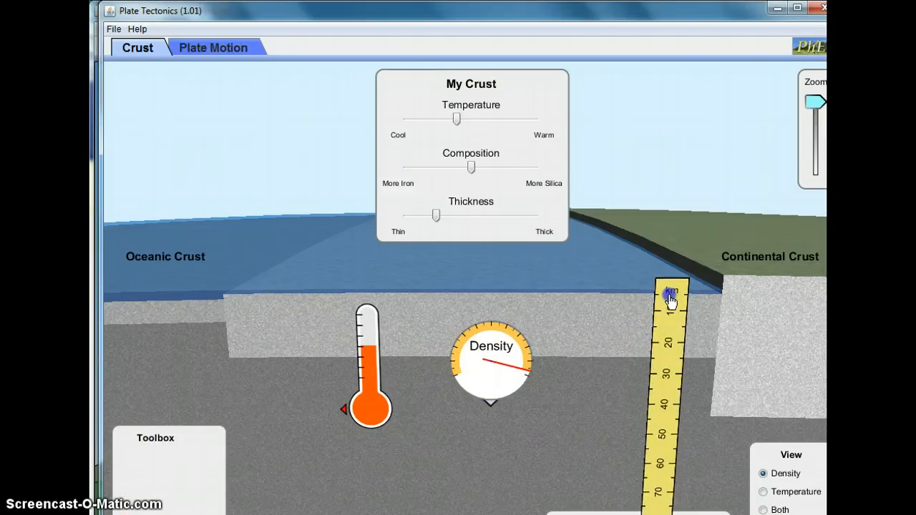
{"action": "left_click_drag", "start_coordinate": [671, 292], "coordinate": [660, 306]}
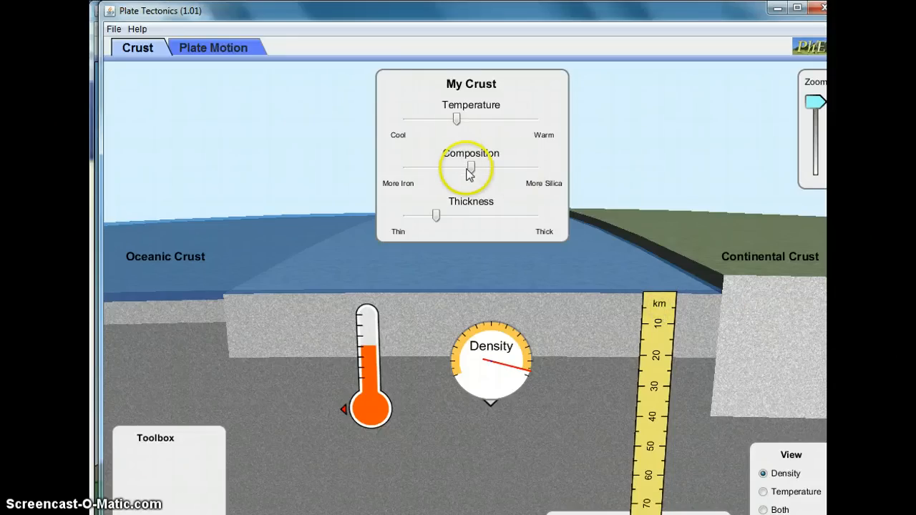
{"action": "left_click_drag", "start_coordinate": [471, 168], "coordinate": [481, 168]}
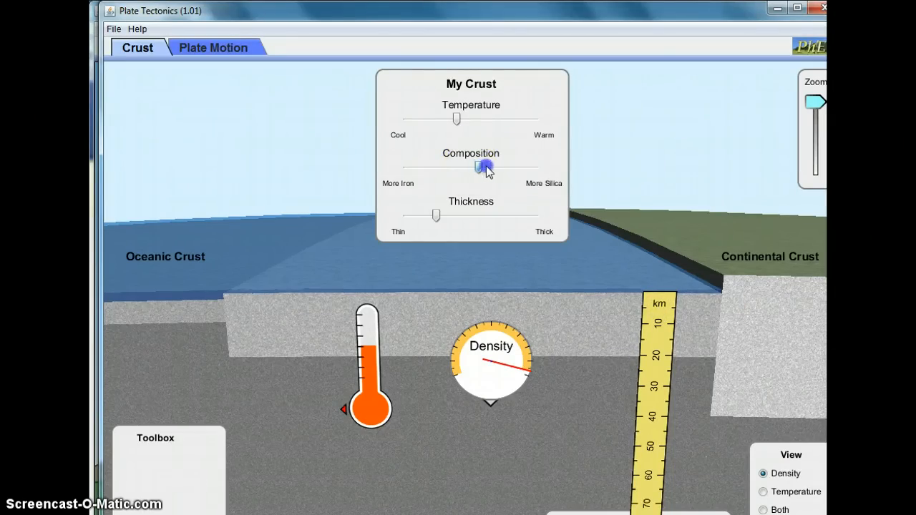
{"action": "left_click_drag", "start_coordinate": [484, 167], "coordinate": [420, 166]}
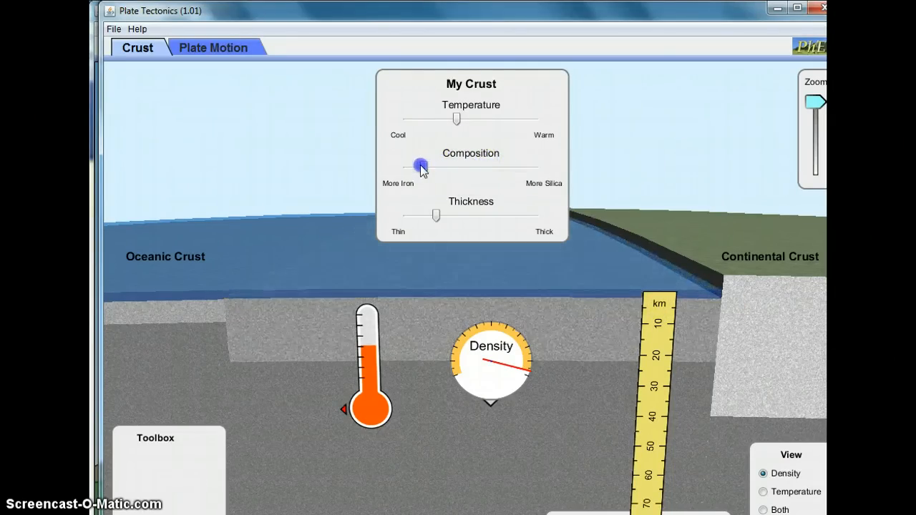
{"action": "left_click_drag", "start_coordinate": [421, 166], "coordinate": [511, 167]}
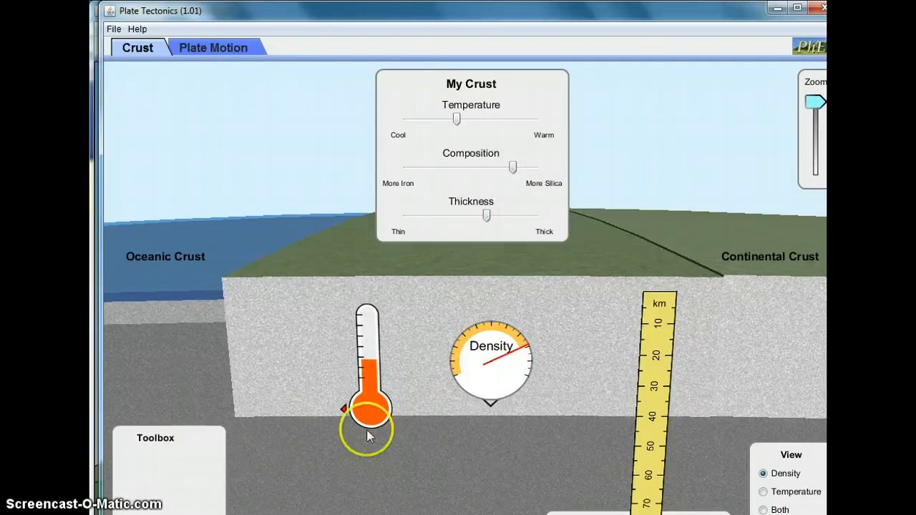
{"action": "mouse_move", "coordinate": [733, 497]}
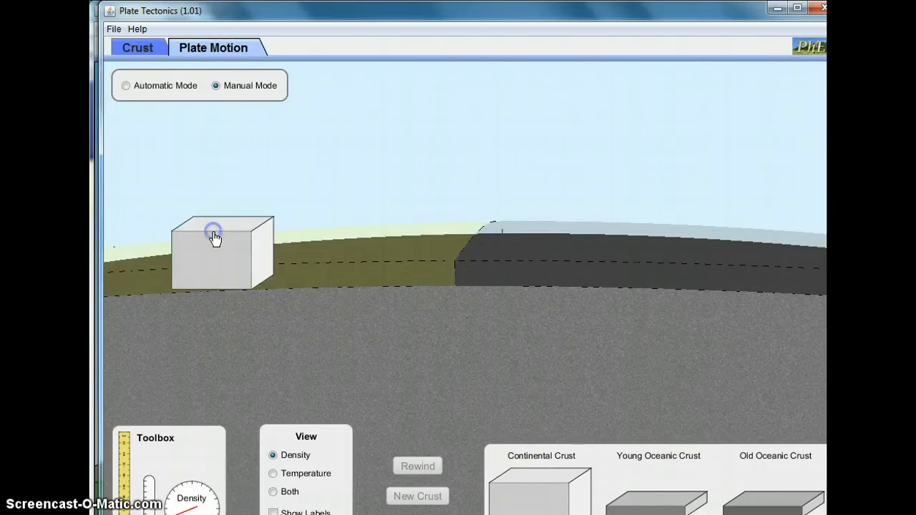
Place continental crust on the left and crank the plates together to 14 million years.
{"action": "left_click_drag", "start_coordinate": [215, 237], "coordinate": [604, 254]}
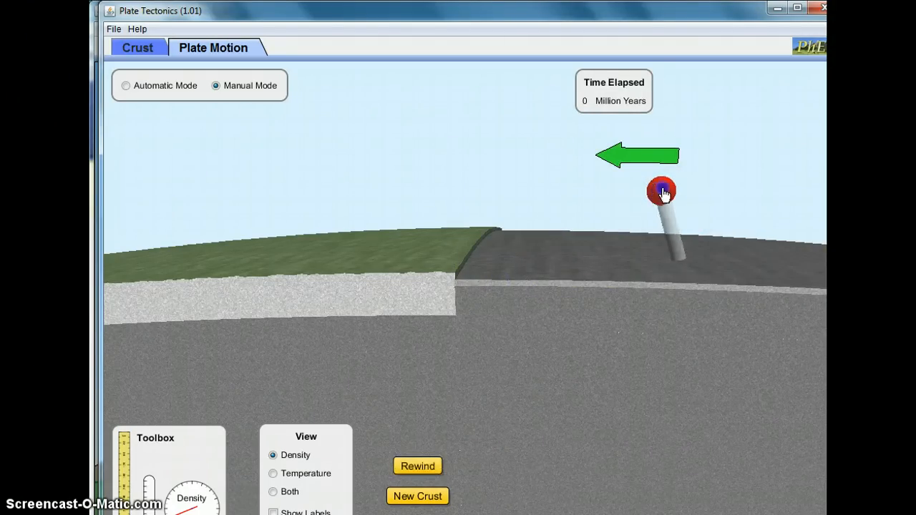
{"action": "left_click_drag", "start_coordinate": [661, 191], "coordinate": [626, 211]}
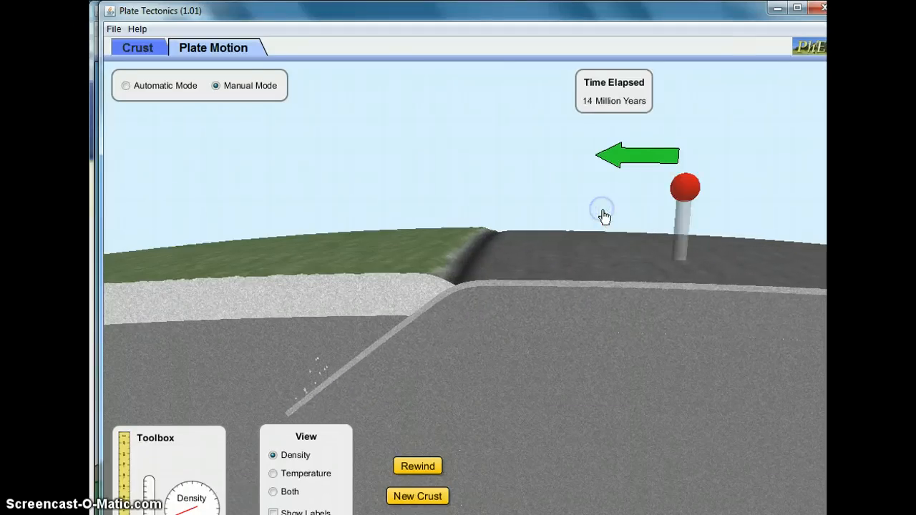
{"action": "mouse_move", "coordinate": [537, 65]}
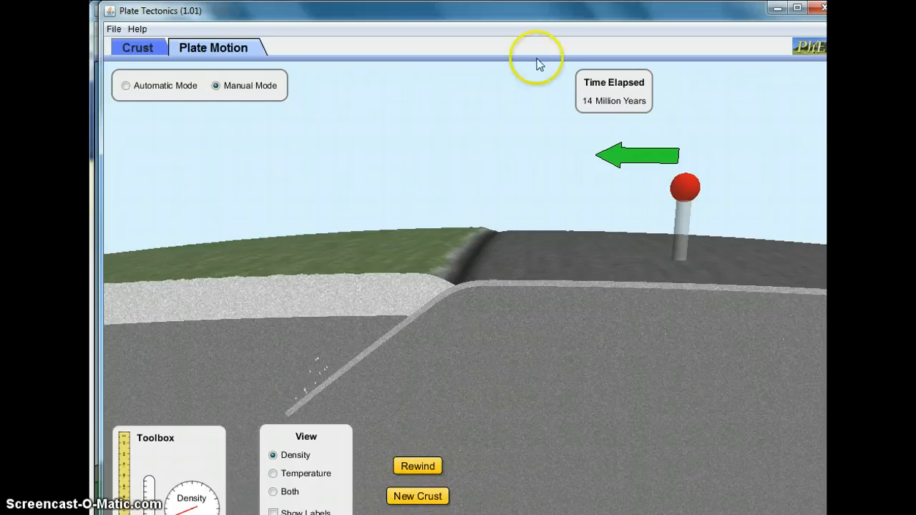
{"action": "mouse_move", "coordinate": [746, 41]}
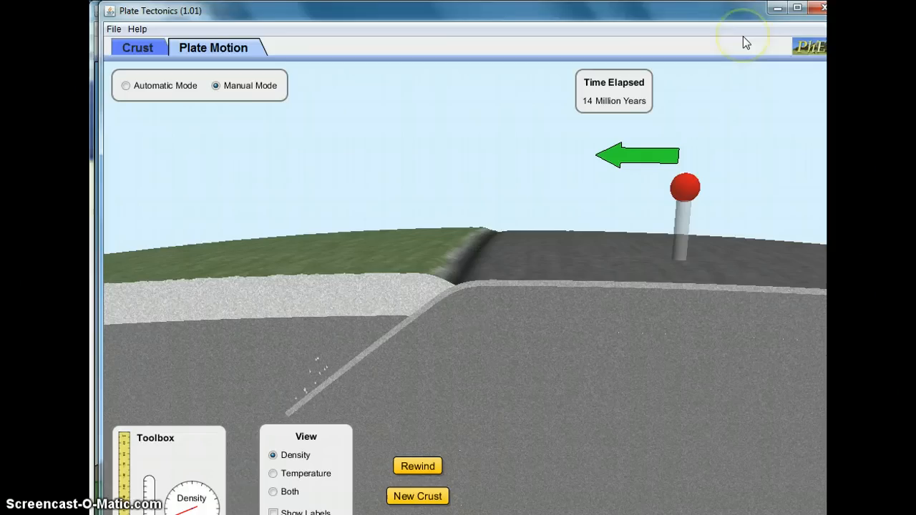
{"action": "mouse_move", "coordinate": [746, 42]}
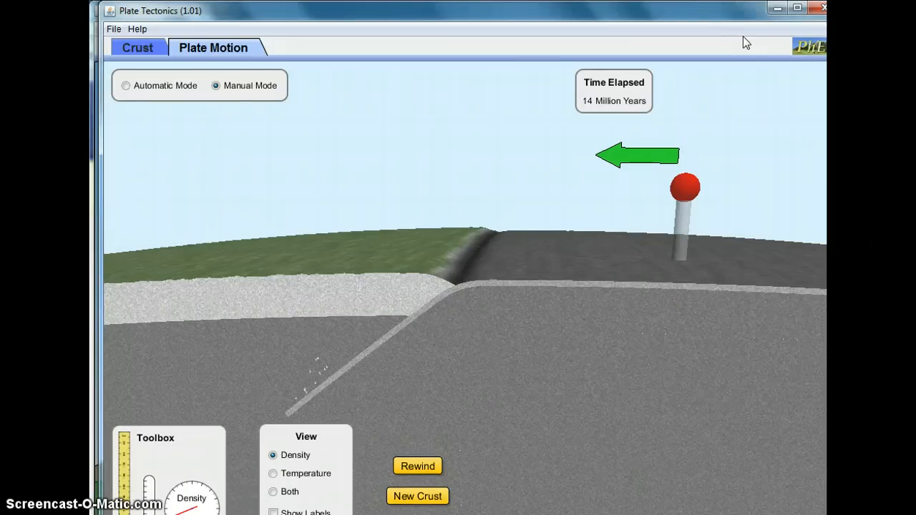
{"action": "mouse_move", "coordinate": [772, 116]}
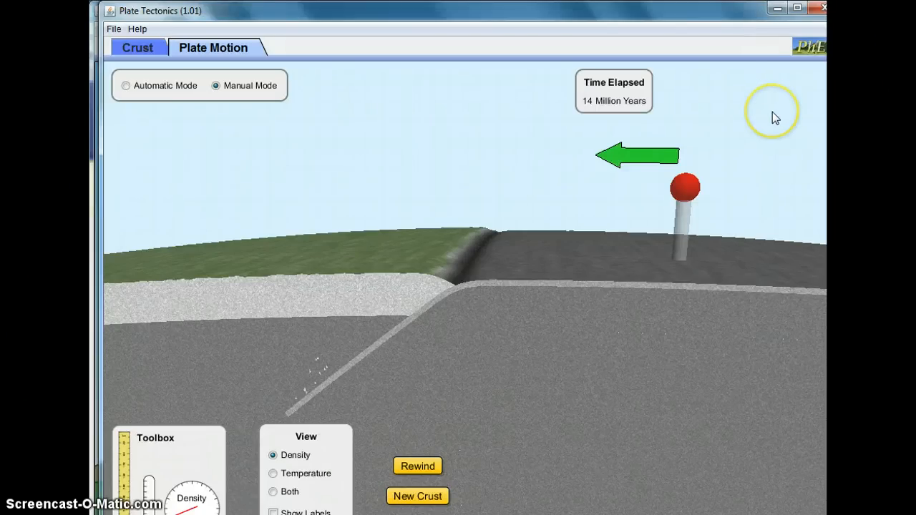
{"action": "mouse_move", "coordinate": [633, 188]}
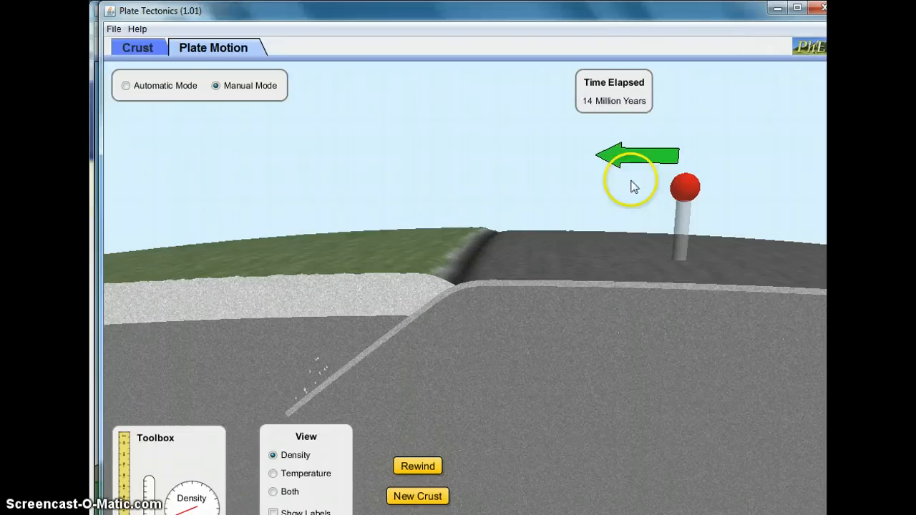